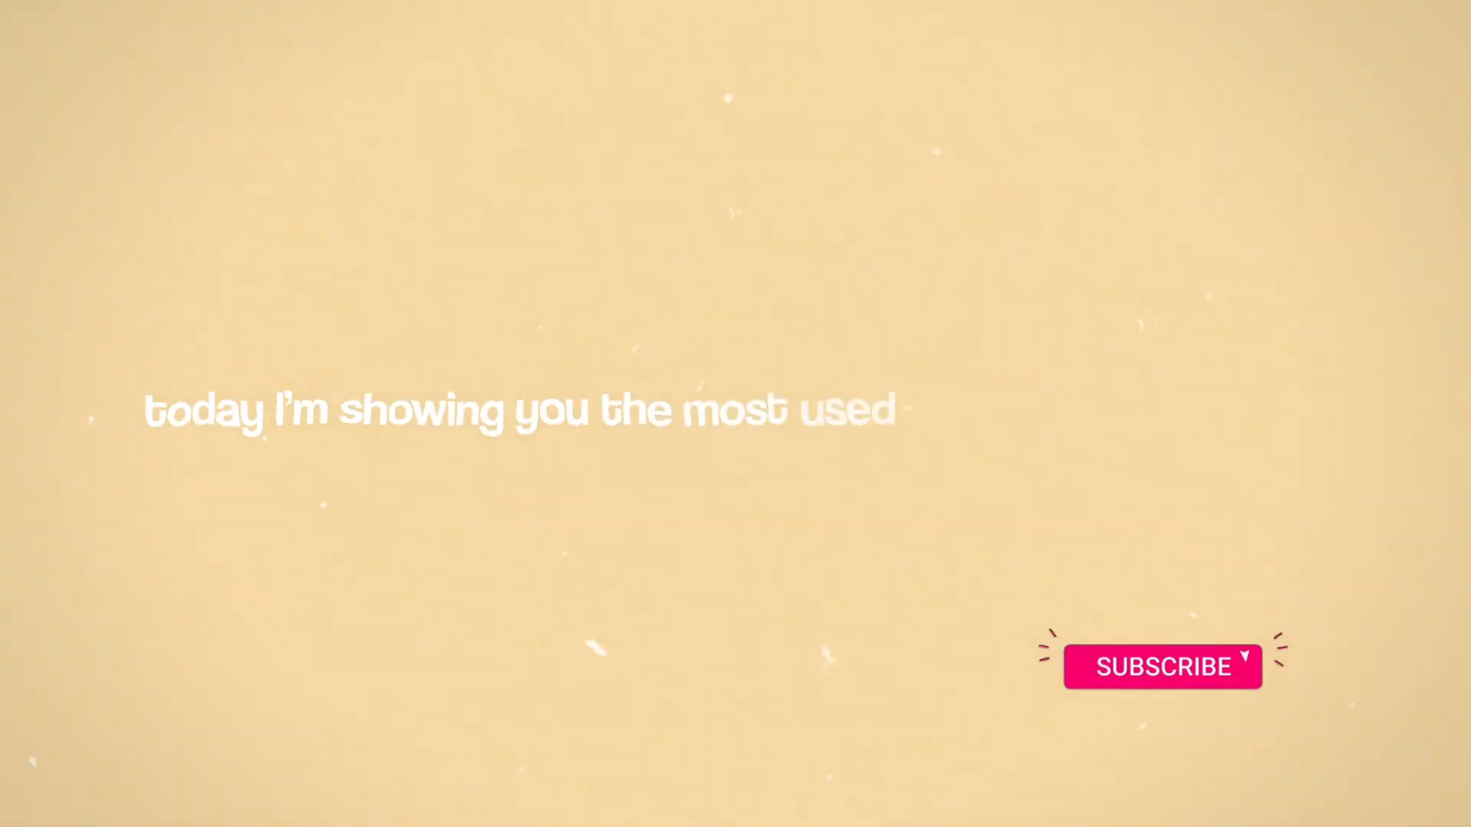
# Step: Play the intro card past its 'most used items' caption until a line starting with 's' appears
pyautogui.click(1161, 667)
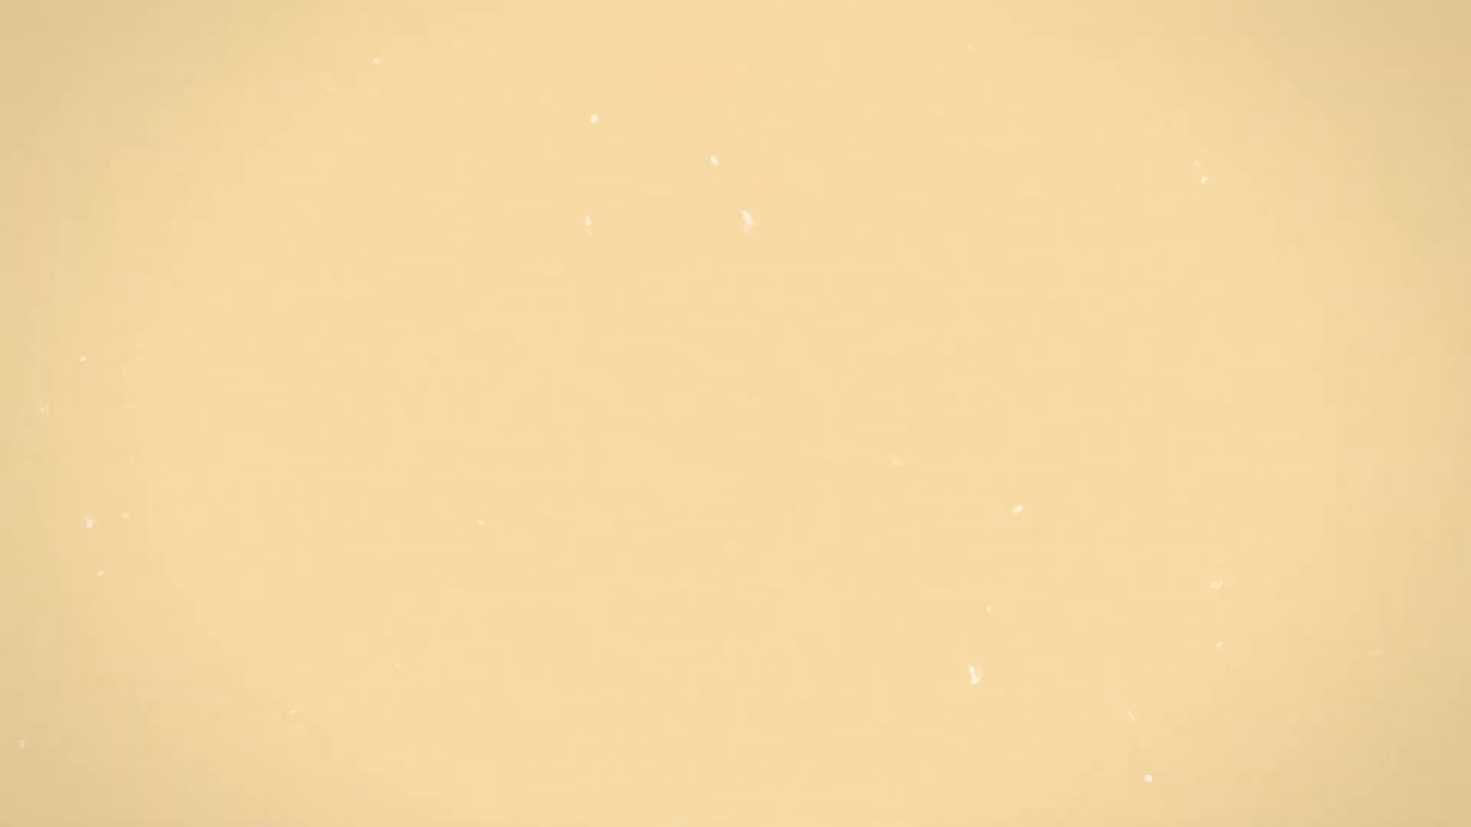
pyautogui.write('s')
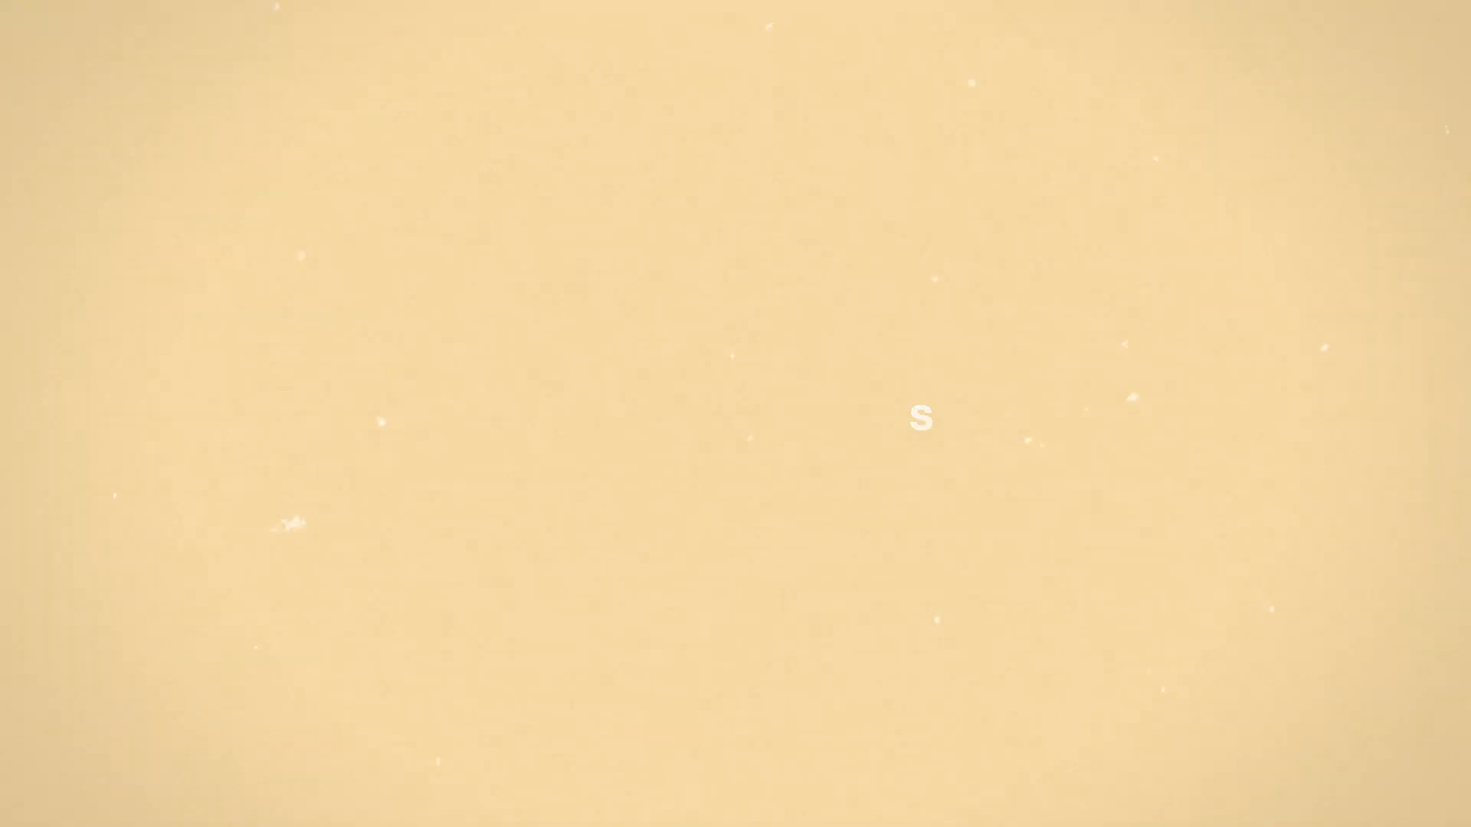